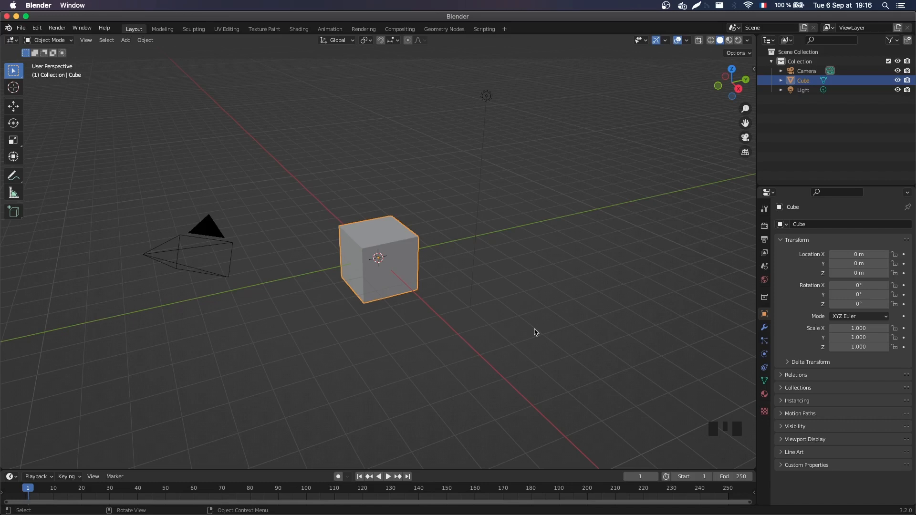
Add a circle mesh at the scene origin in place of the deleted default cube
left_click_drag(534, 332, 453, 319)
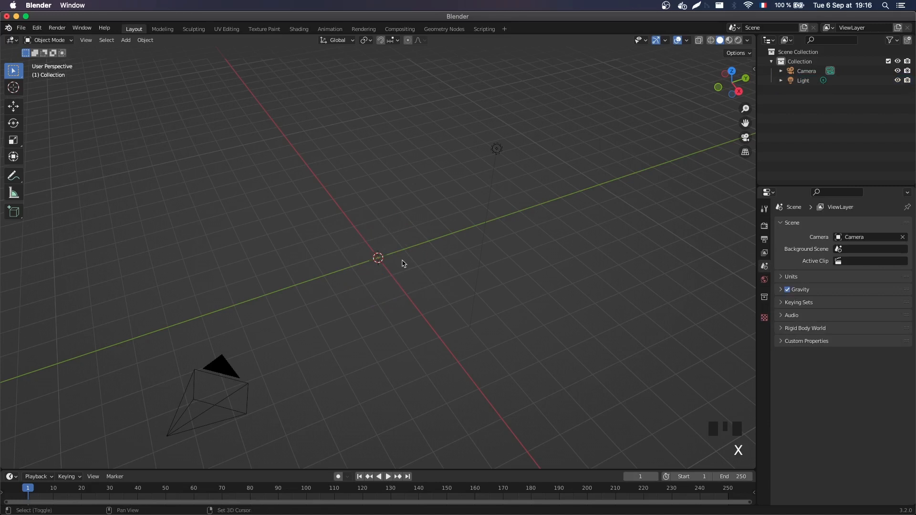
key("shift+a")
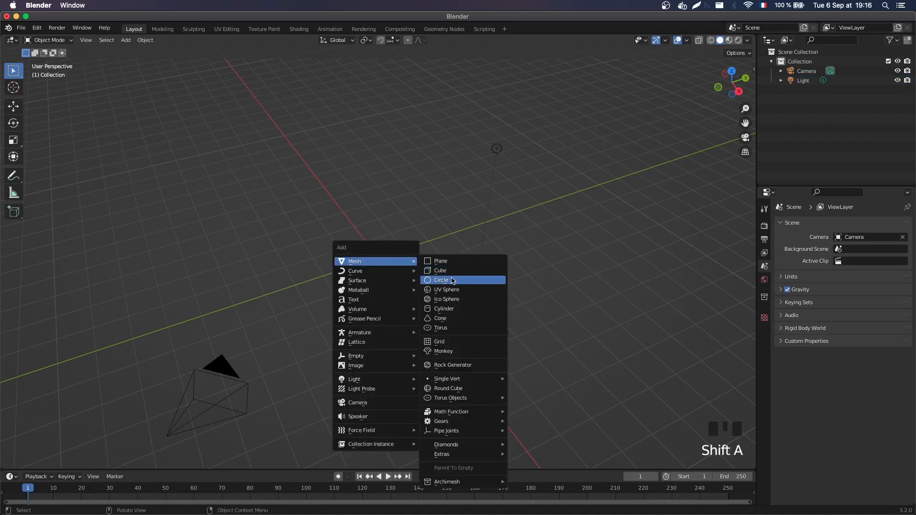
left_click(441, 280)
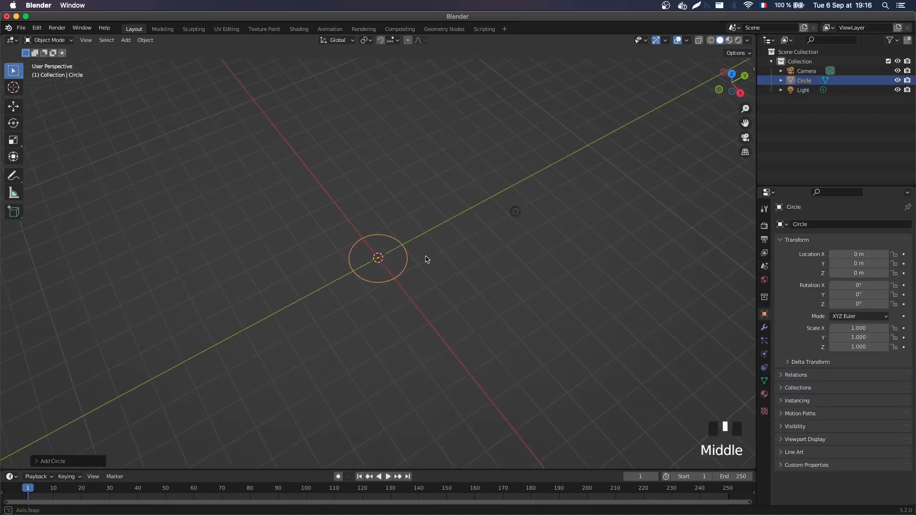
Fill the circle, inset an inner rim and delete the inner disc, leaving a flat ring
key("Tab")
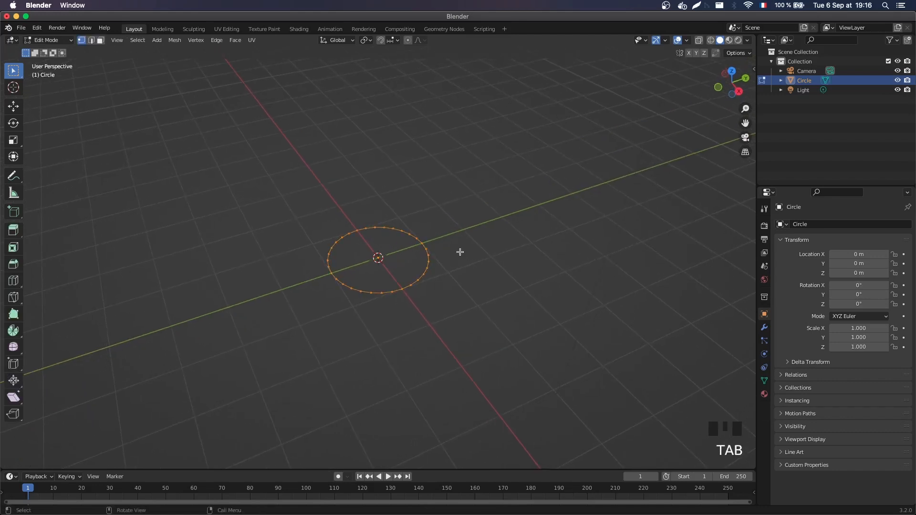
key("f")
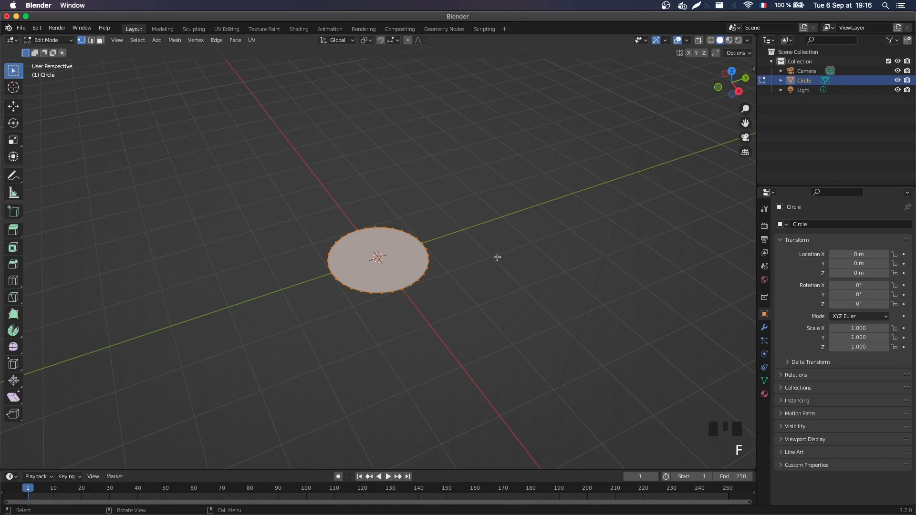
left_click_drag(379, 259, 498, 250)
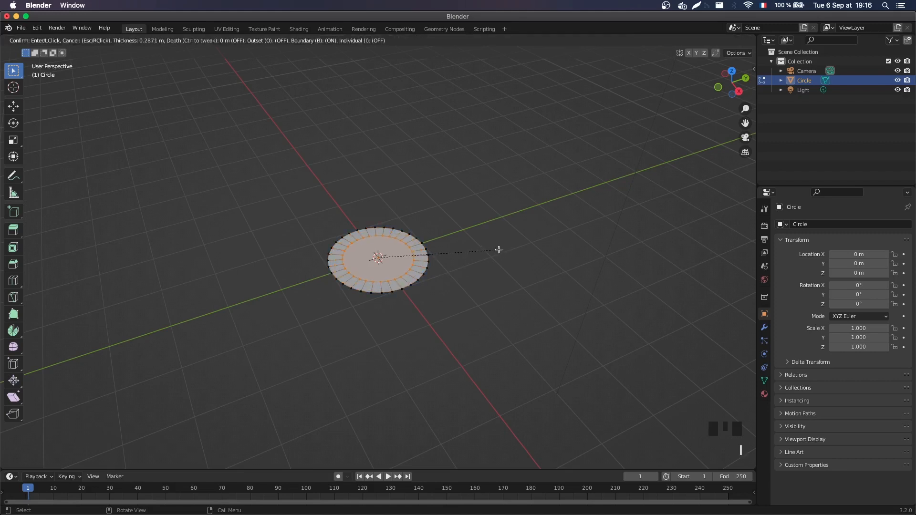
left_click(499, 249)
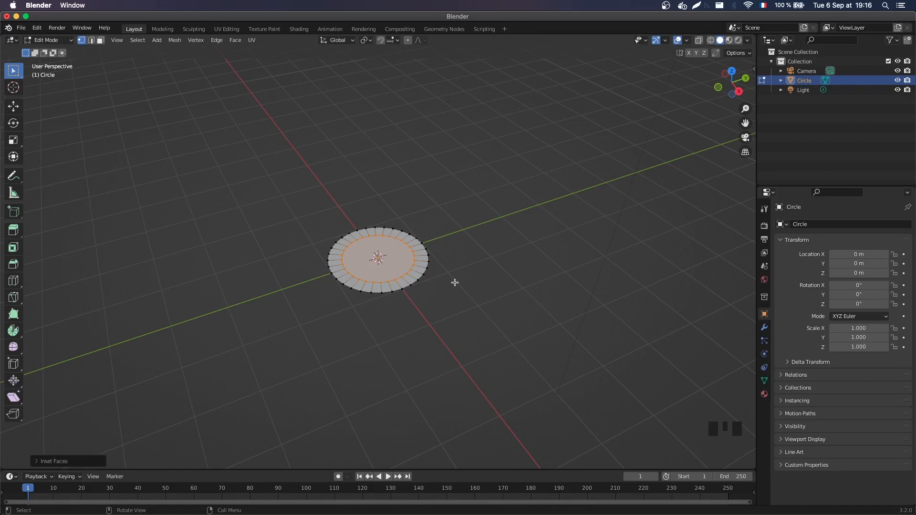
key("x")
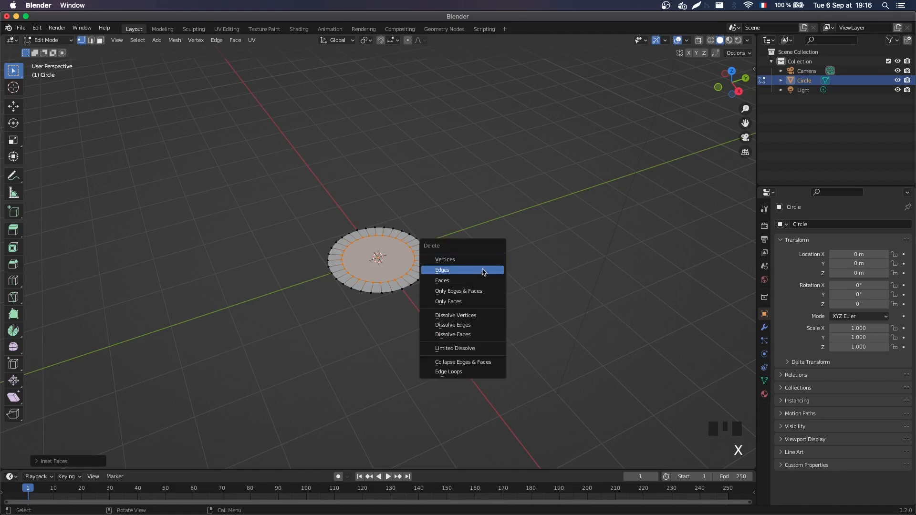
left_click(442, 280)
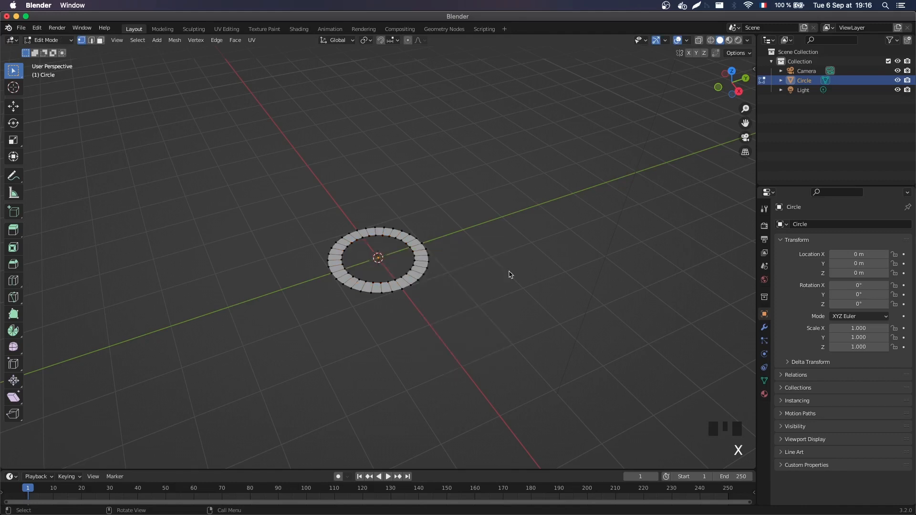
key("Tab")
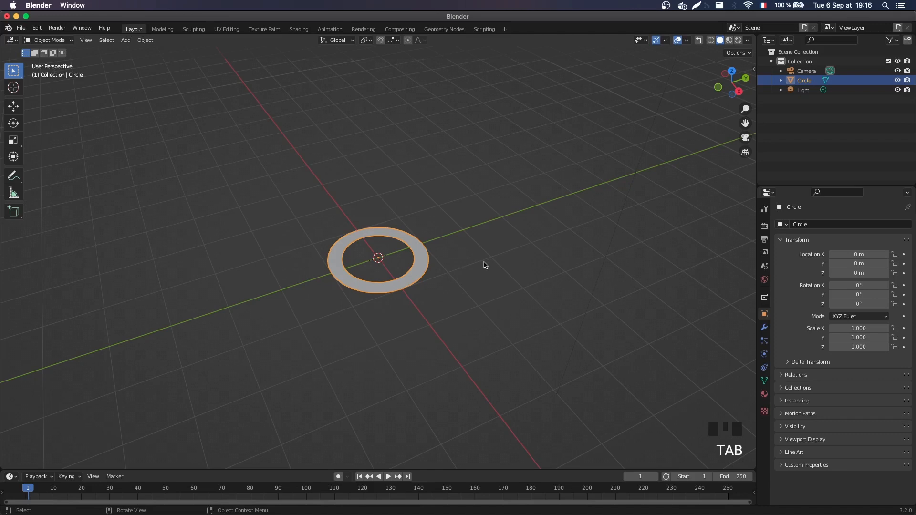
mouse_move(471, 242)
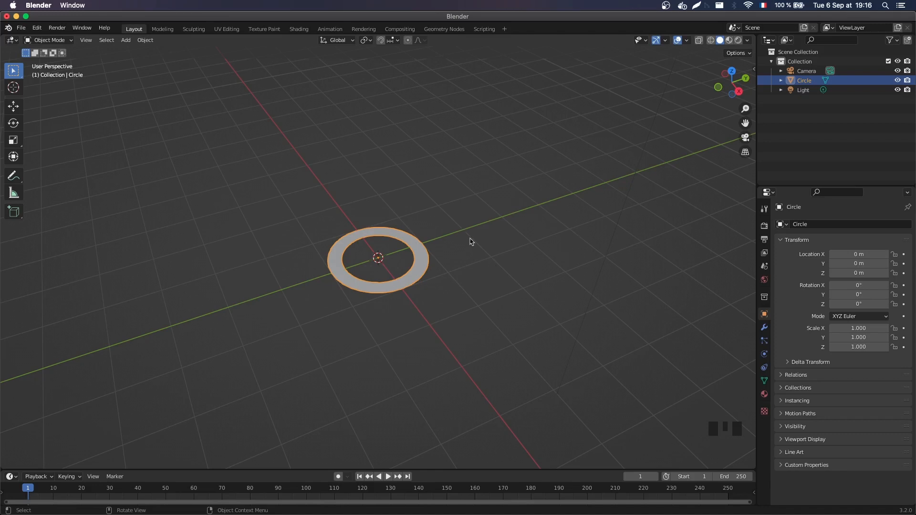
Insert a Scale keyframe for the ring at frame 1
key("s")
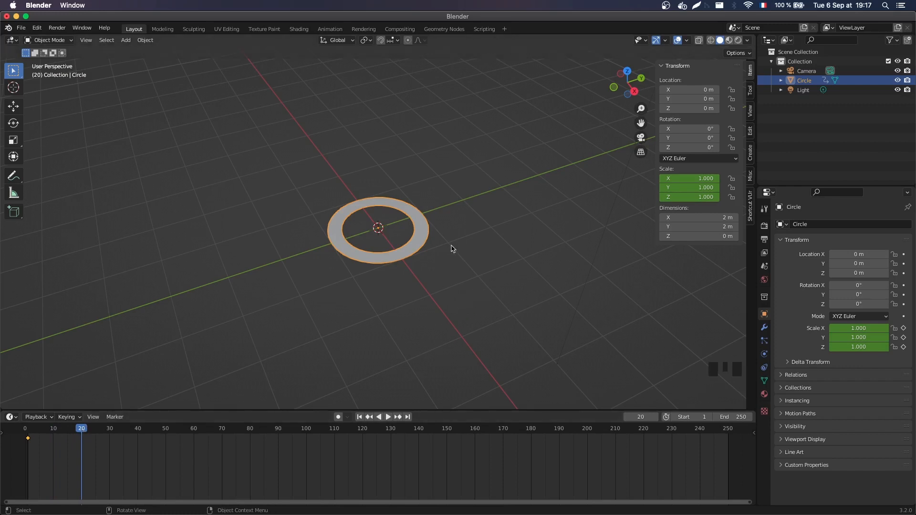
mouse_move(527, 241)
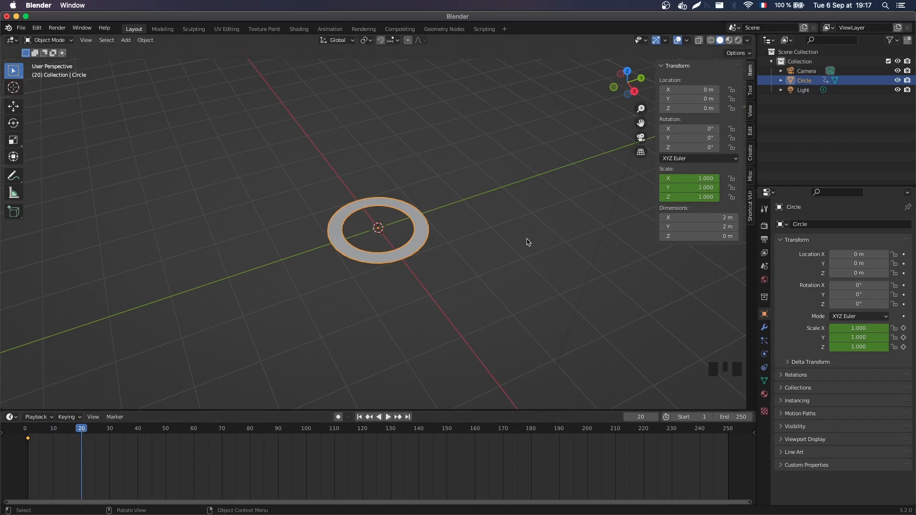
Scale the ring to about 2.01 at frame 20 and preview the growth on the timeline
key("s")
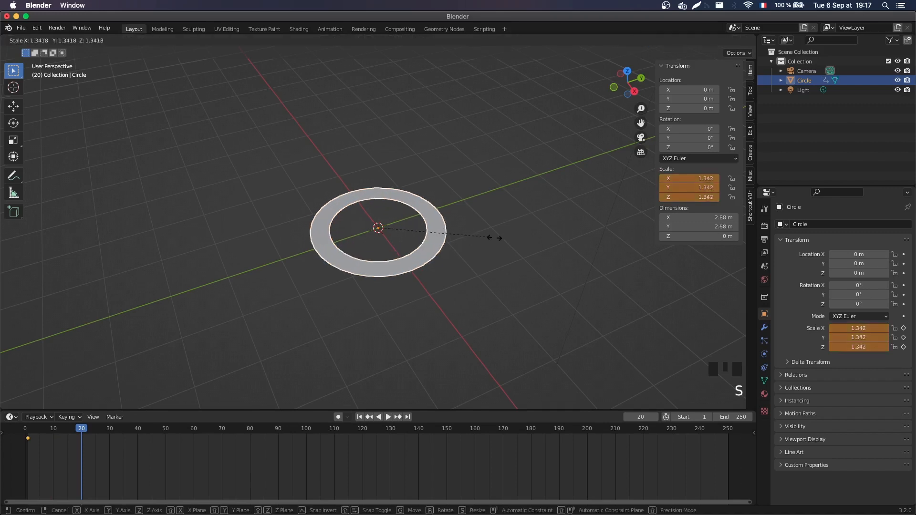
left_click(514, 276)
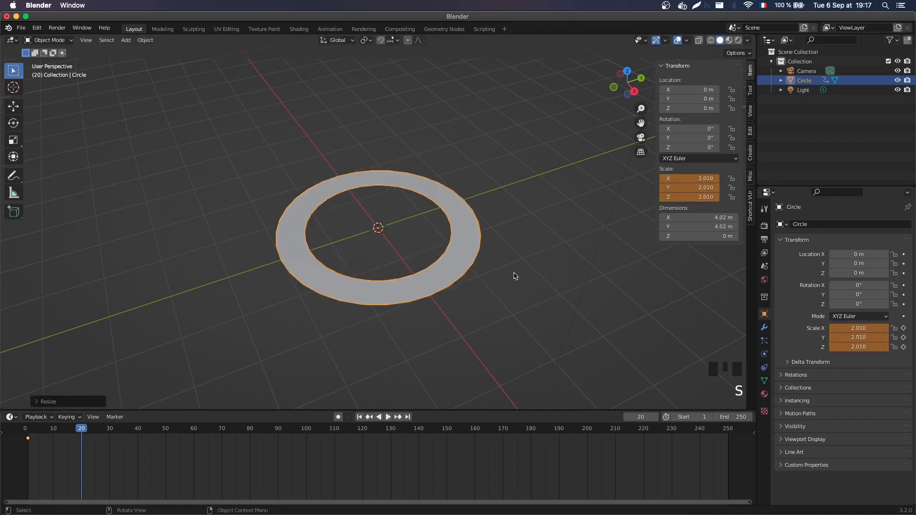
mouse_move(598, 259)
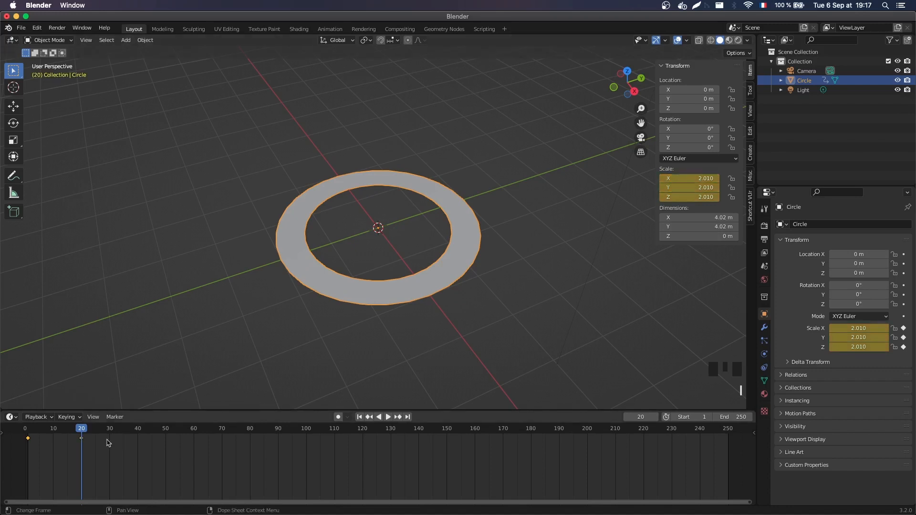
left_click(388, 417)
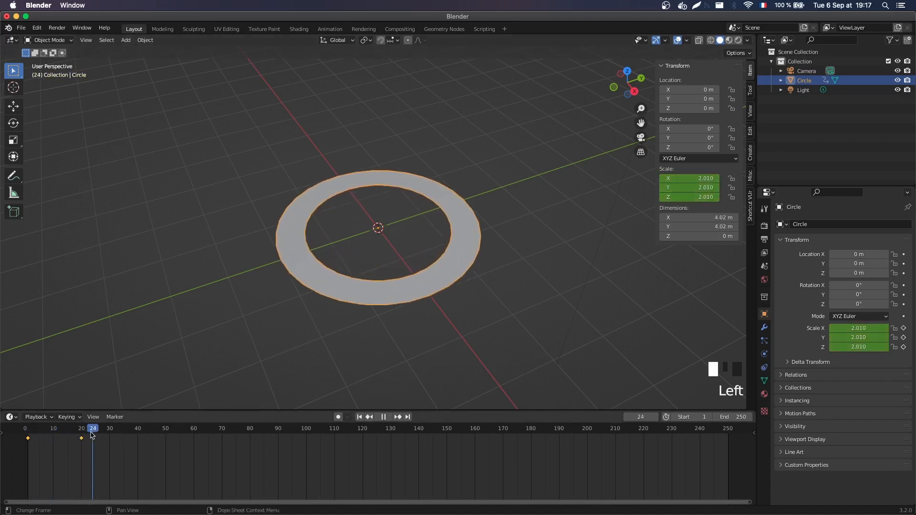
left_click(41, 429)
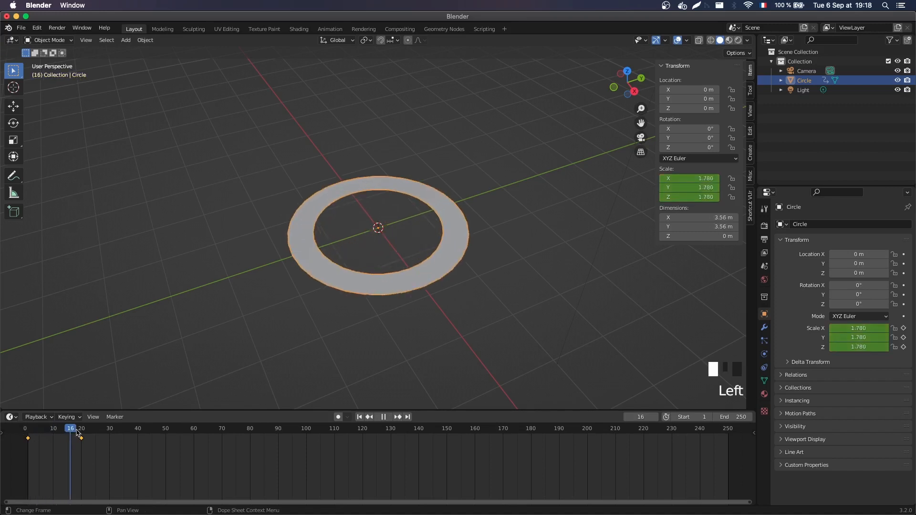
left_click(36, 428)
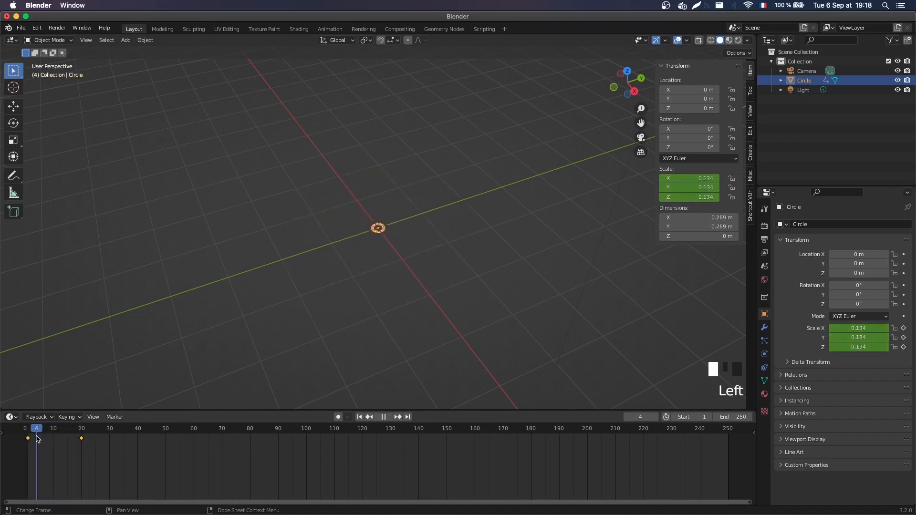
left_click(84, 429)
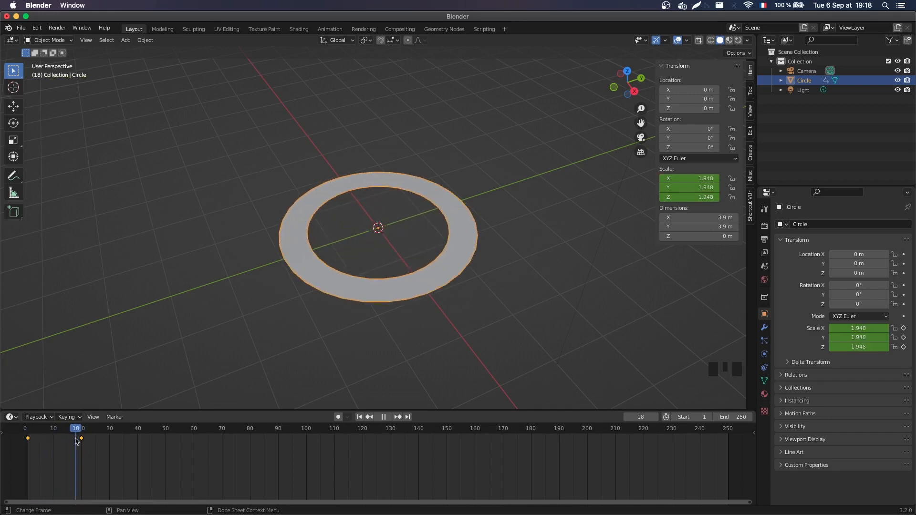
left_click(384, 417)
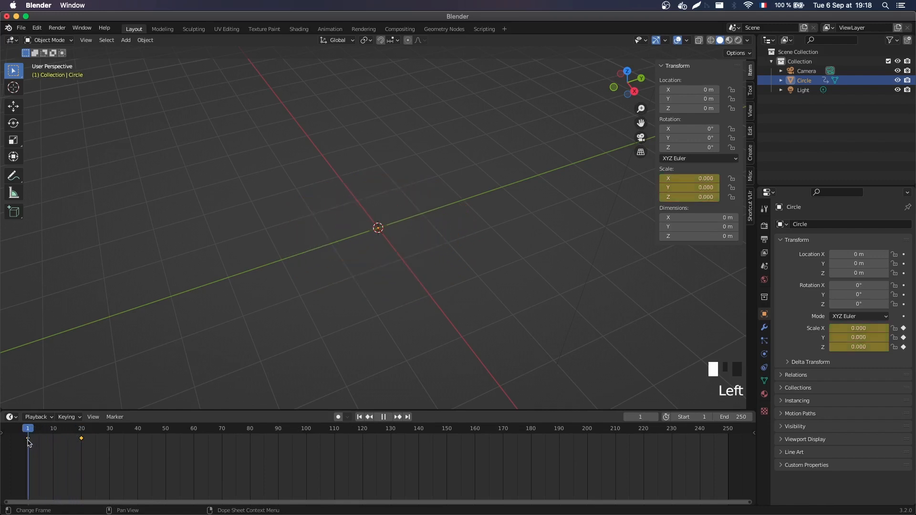
left_click(58, 429)
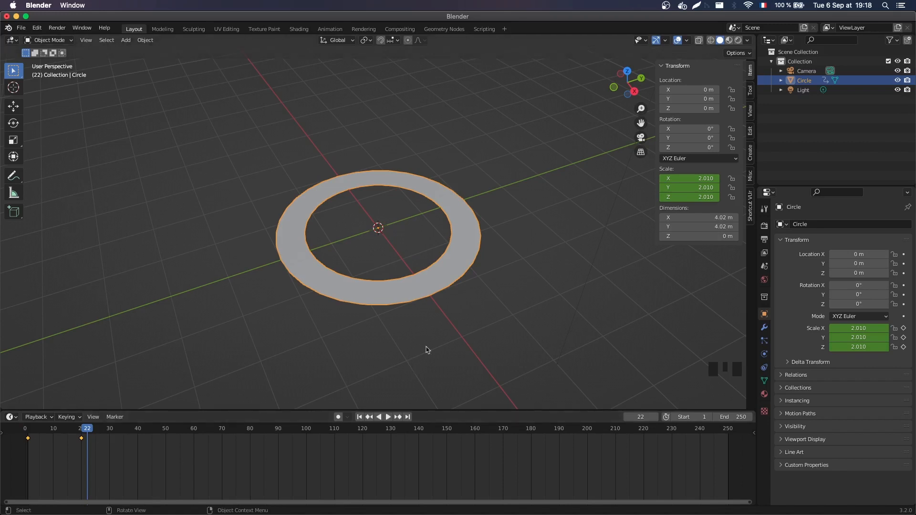
mouse_move(414, 194)
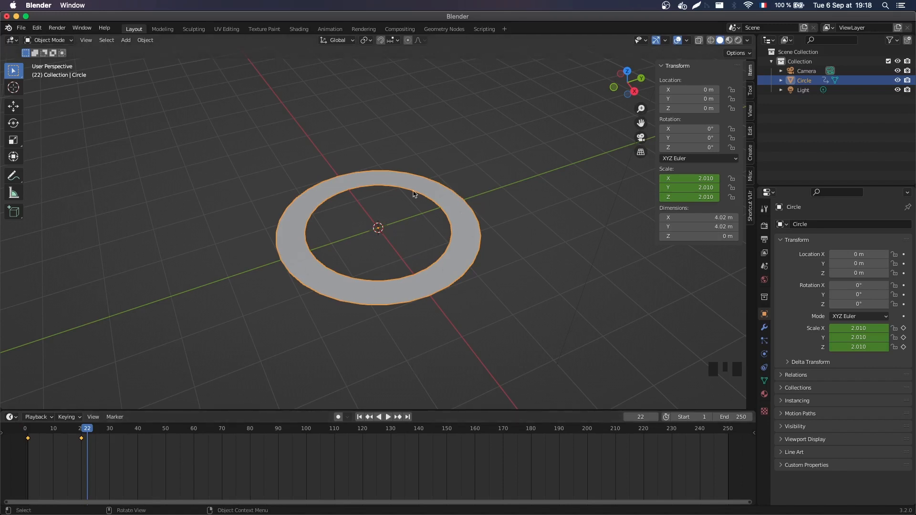
mouse_move(452, 264)
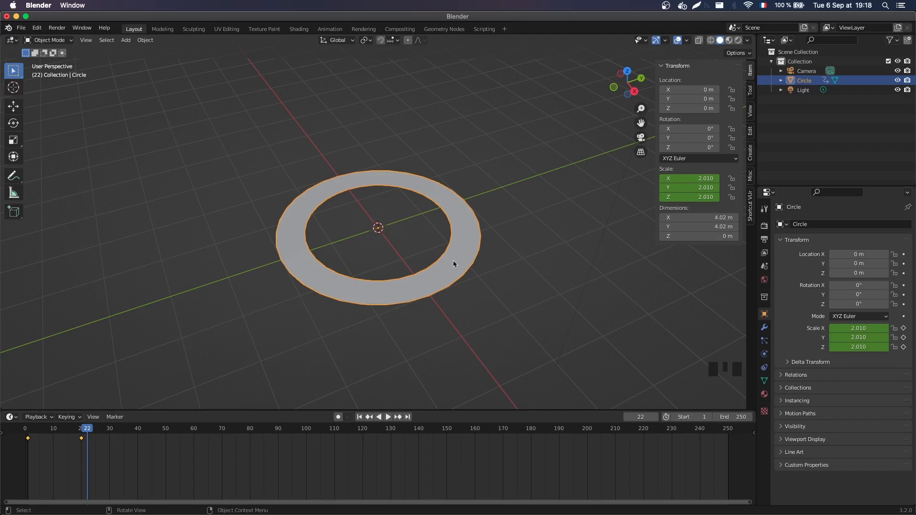
mouse_move(412, 344)
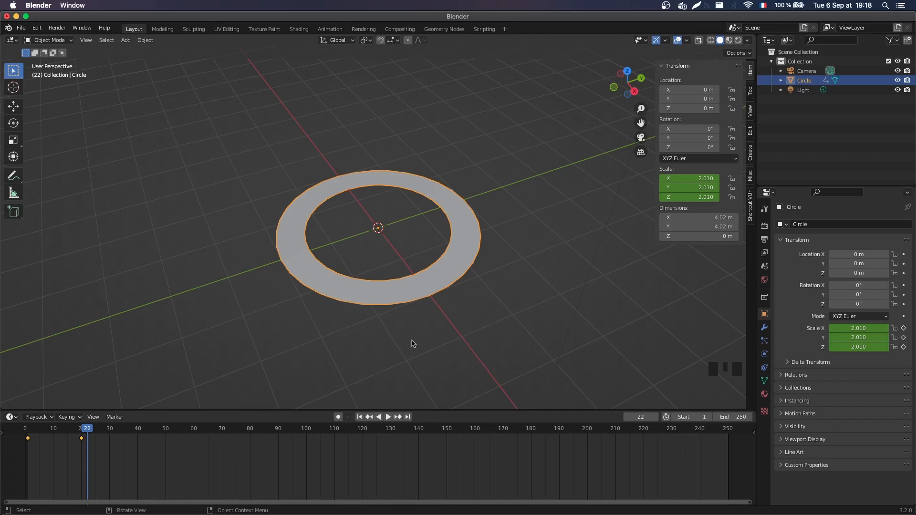
mouse_move(373, 347)
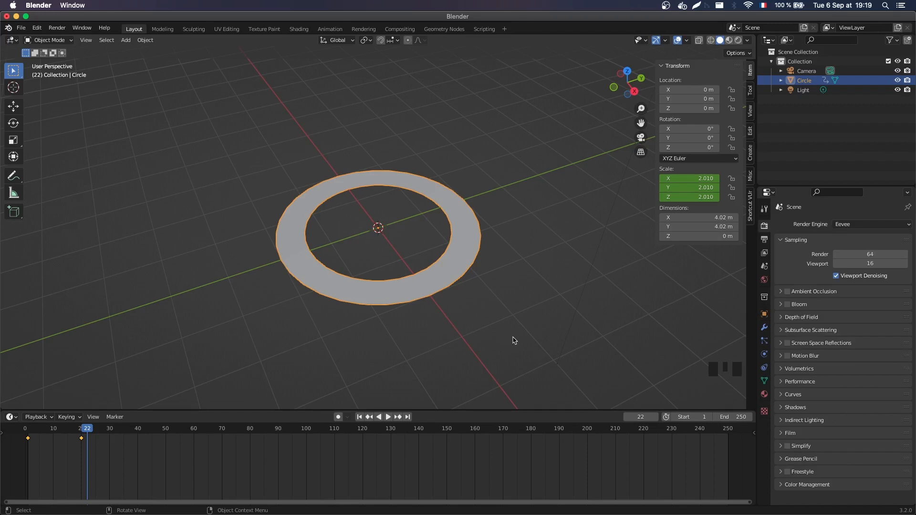
mouse_move(516, 339)
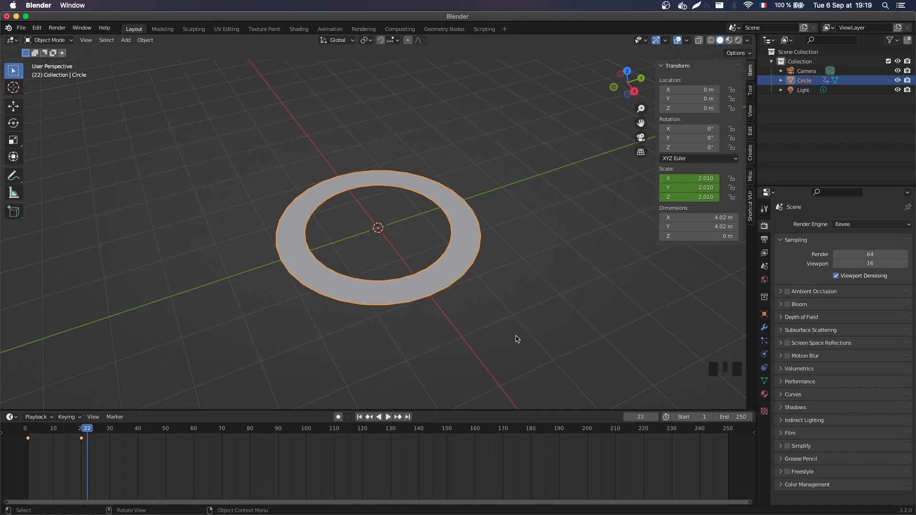
key("Tab")
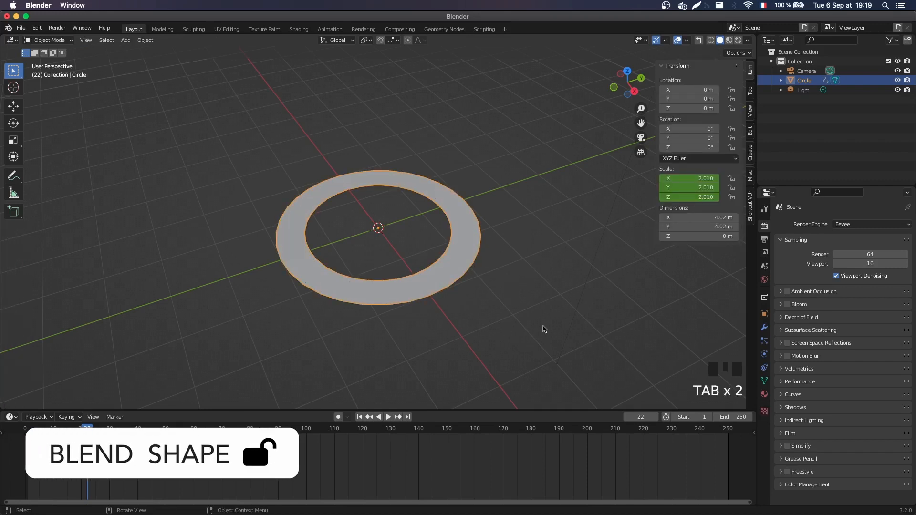
key("Tab")
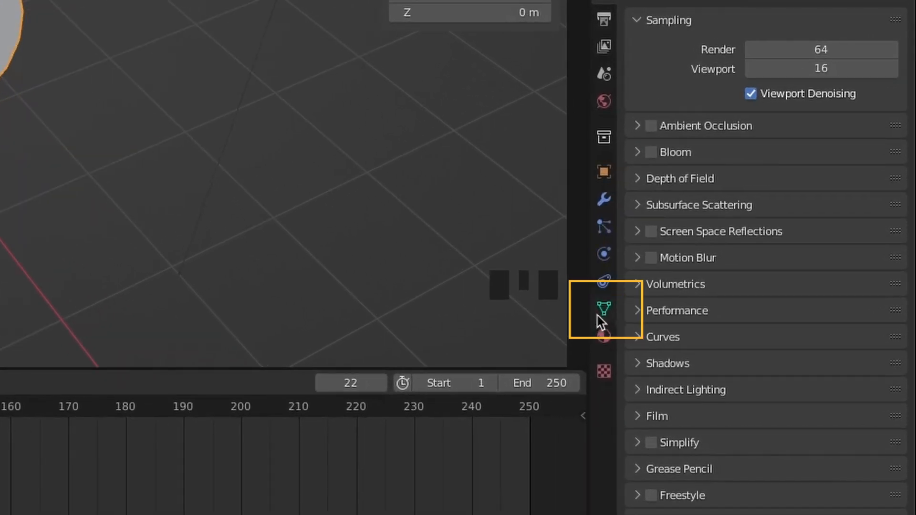
Show the ring's Object Data Properties with its empty Shape Keys panel
left_click(604, 309)
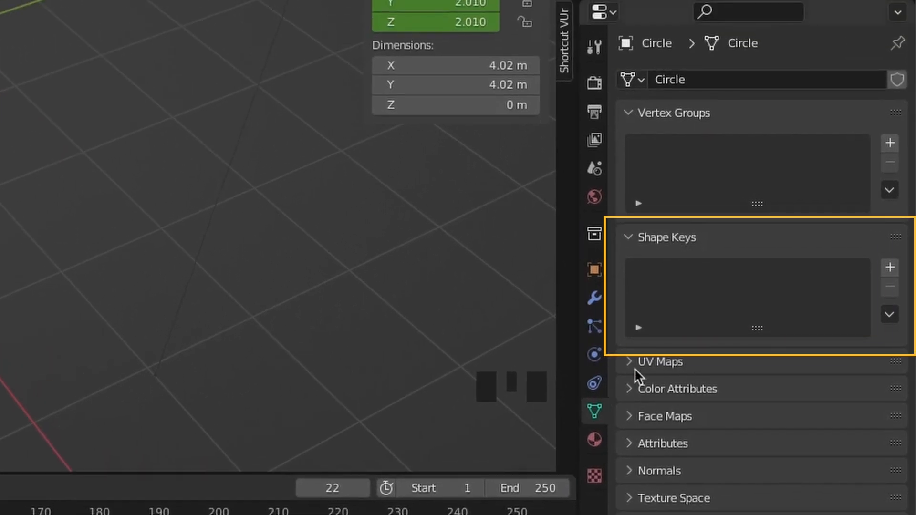
mouse_move(678, 289)
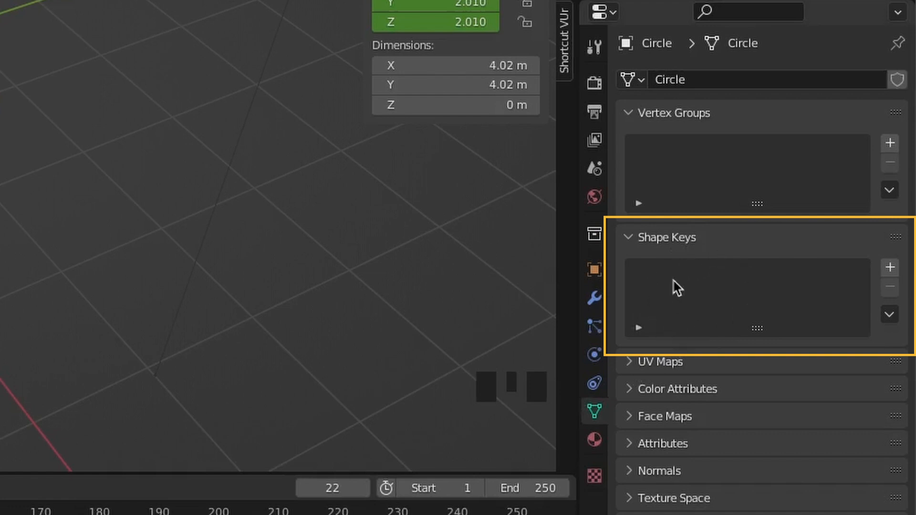
mouse_move(705, 326)
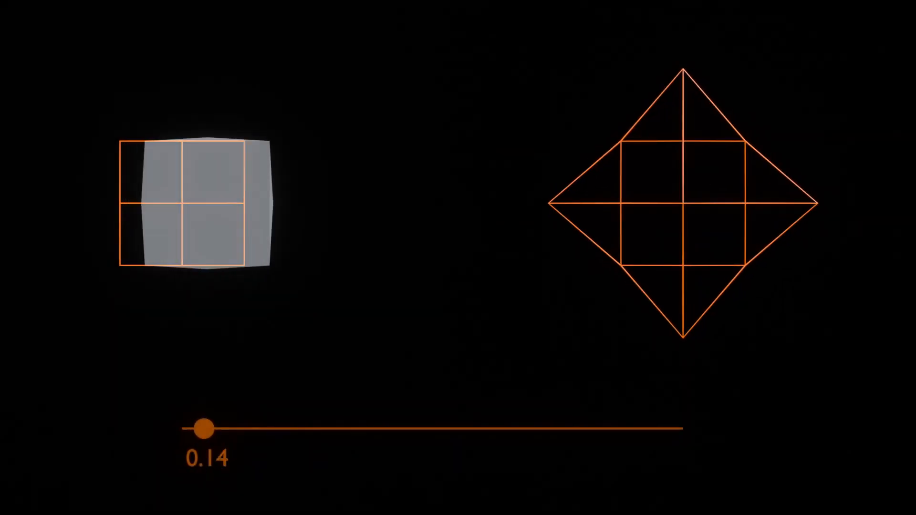
left_click_drag(204, 430, 530, 430)
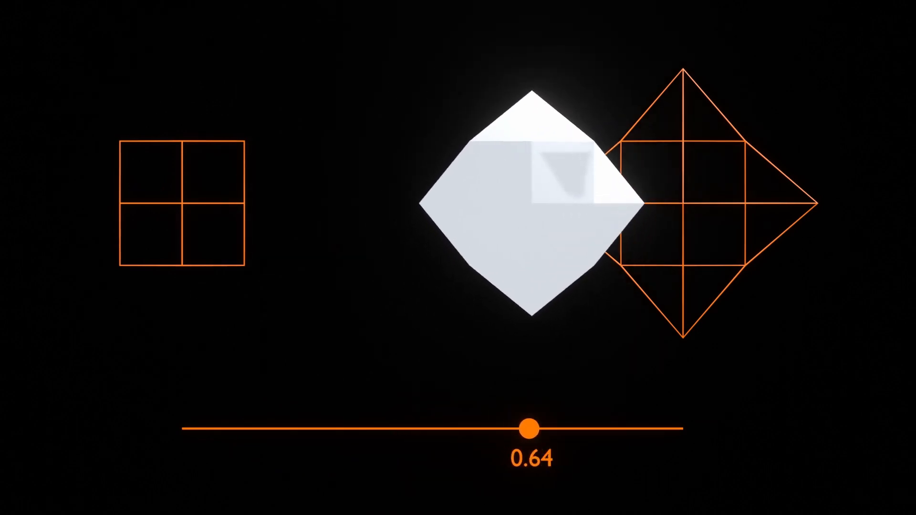
left_click_drag(530, 431, 685, 431)
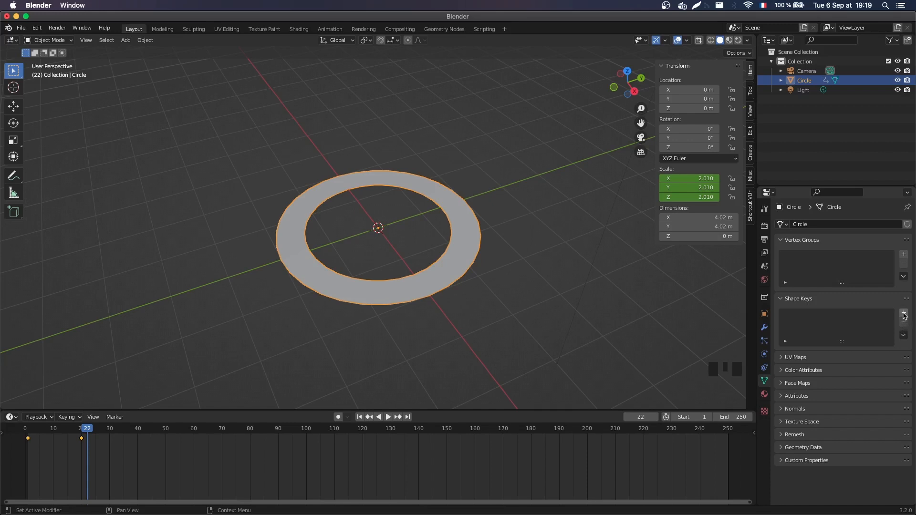
Add a Basis shape key and a second shape key, Key 1, to the ring
left_click(903, 313)
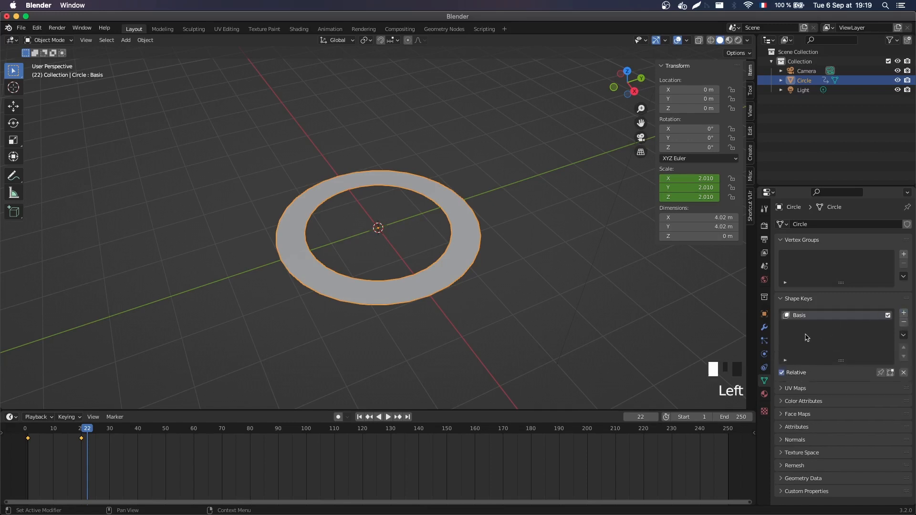
mouse_move(308, 202)
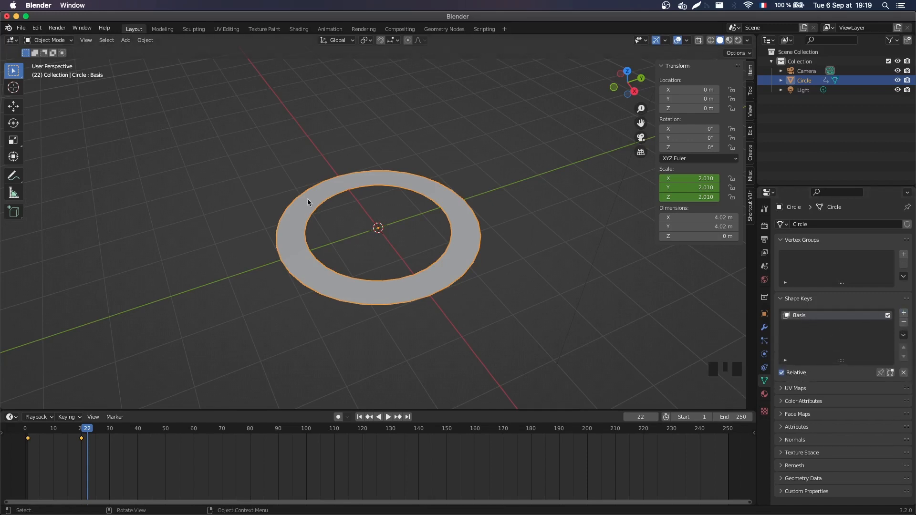
mouse_move(614, 309)
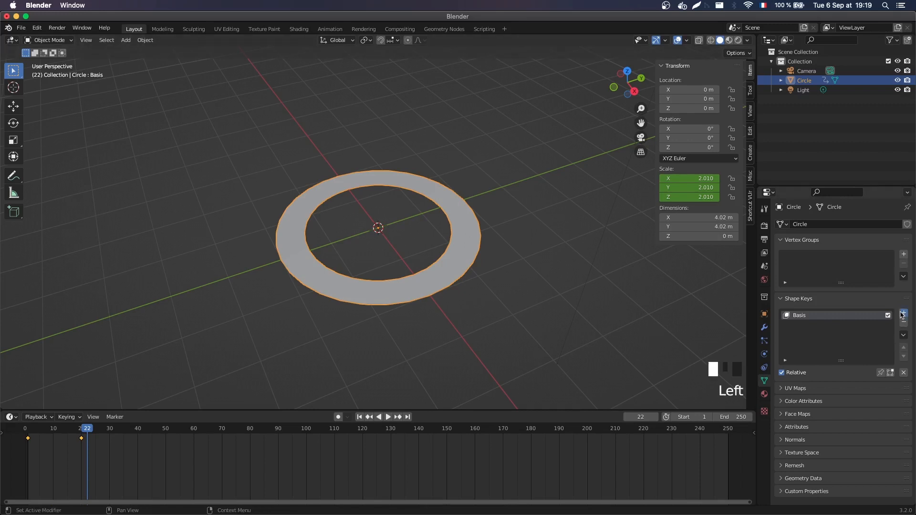
left_click(903, 313)
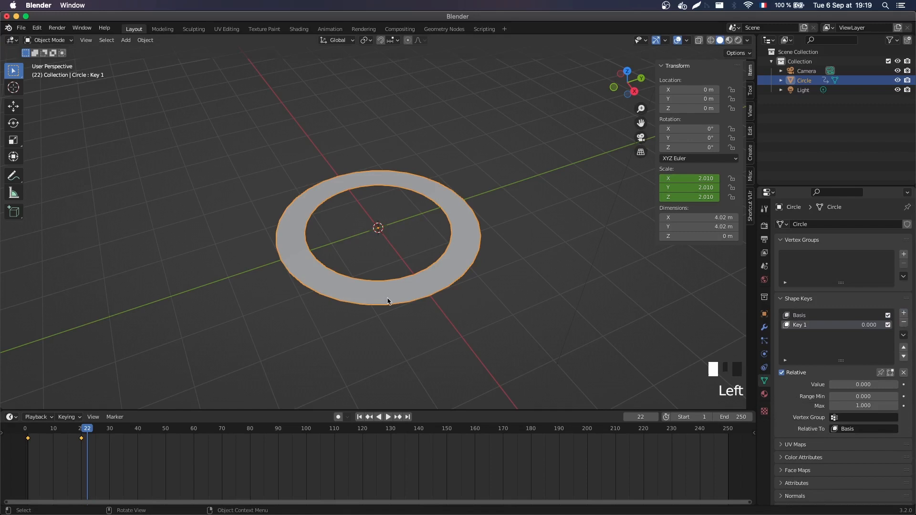
With Key 1 active, collapse all the ring's vertices into a single thin circle using To Sphere
key("Tab")
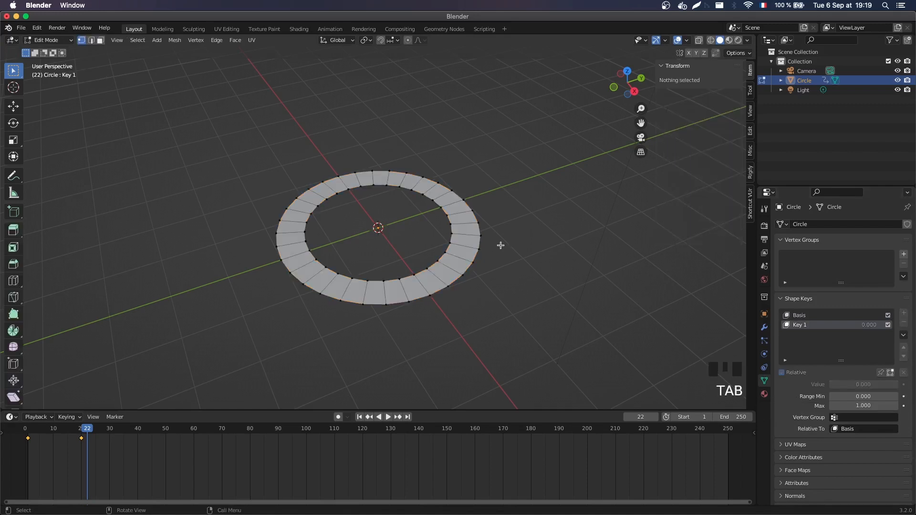
key("a")
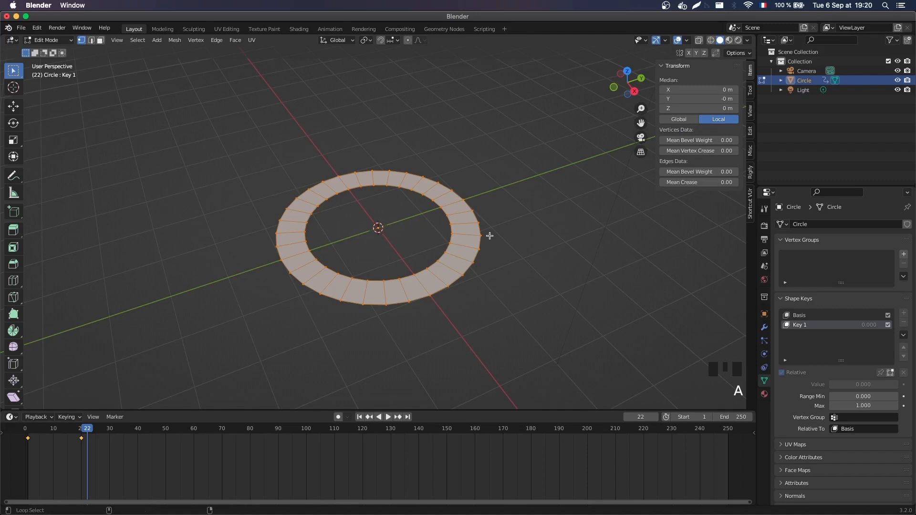
key("shift+alt+s")
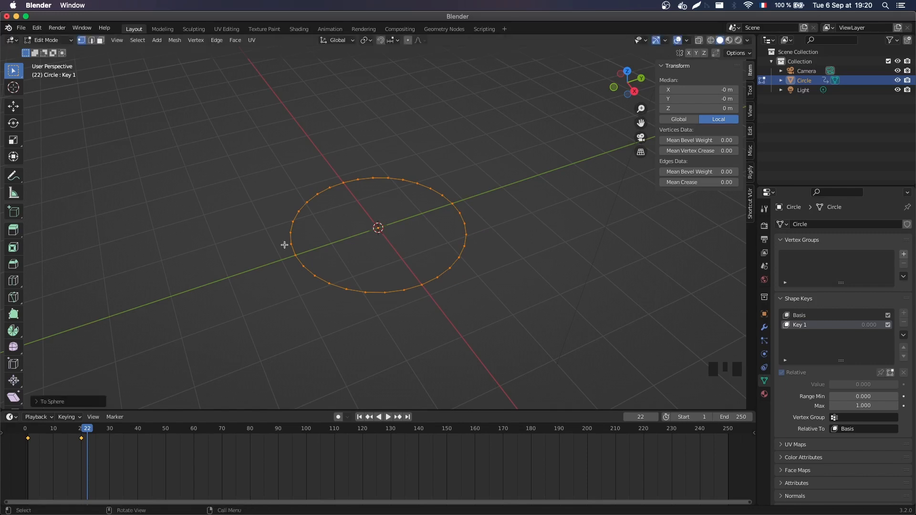
mouse_move(527, 209)
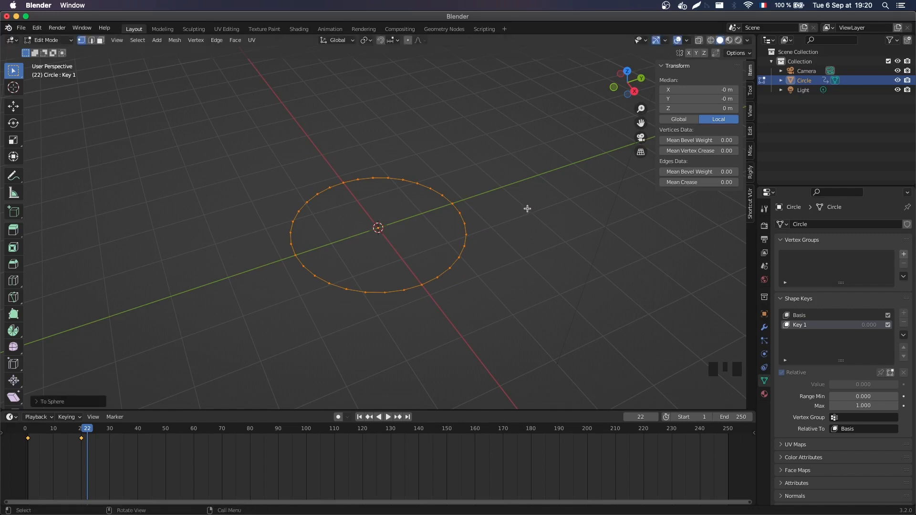
key("Tab")
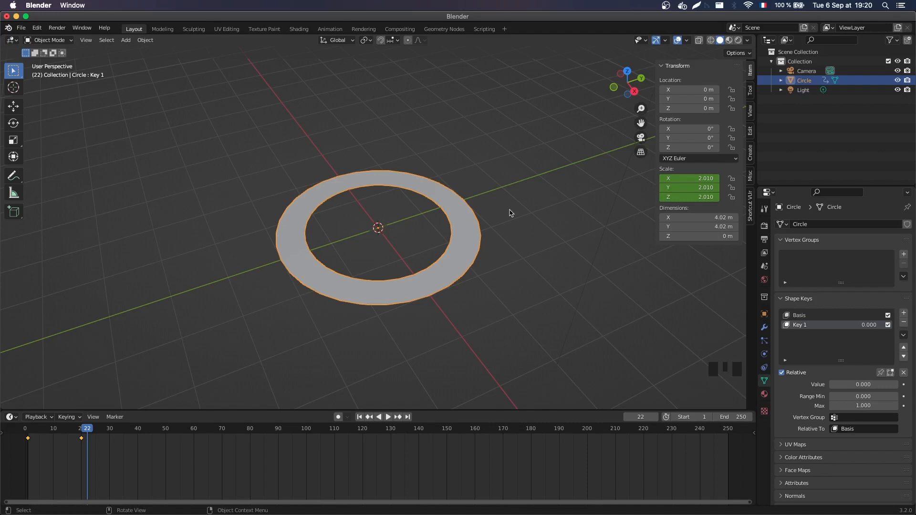
mouse_move(840, 336)
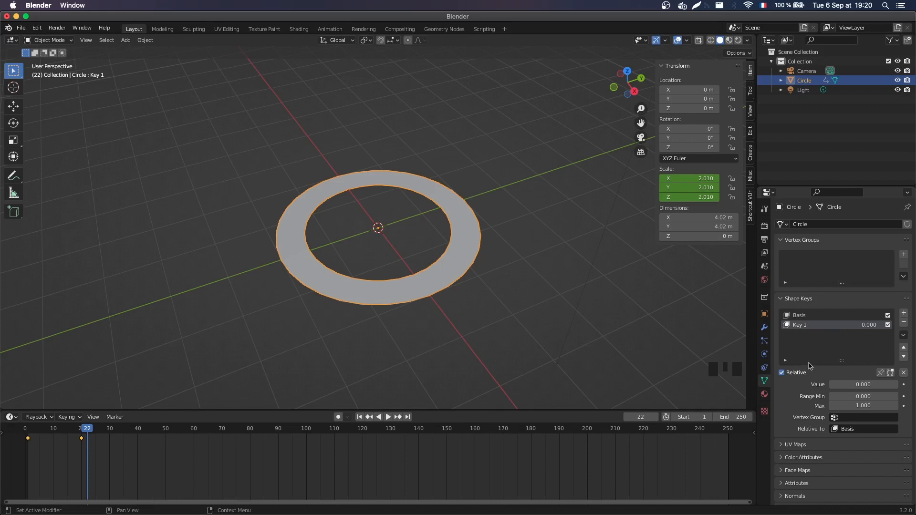
mouse_move(868, 379)
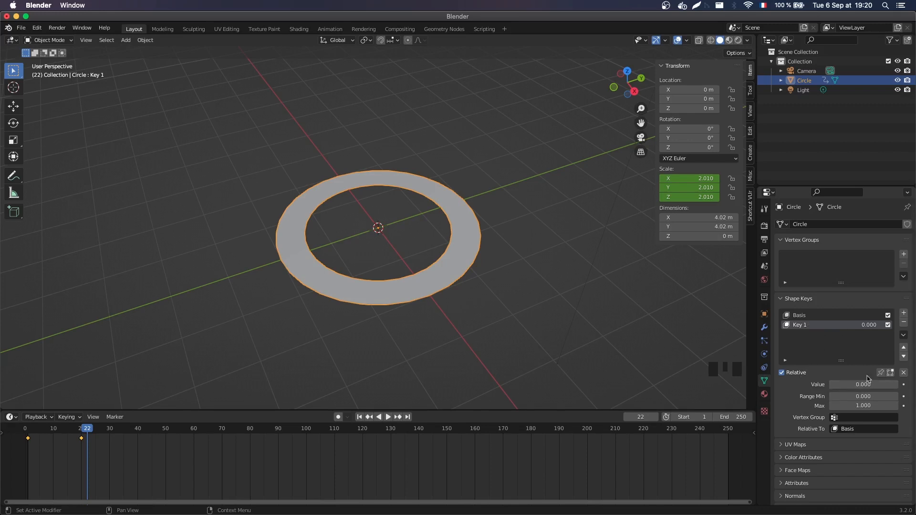
Preview Key 1's Value at 1.000 and then at half strength to watch the band thin
double_click(863, 385)
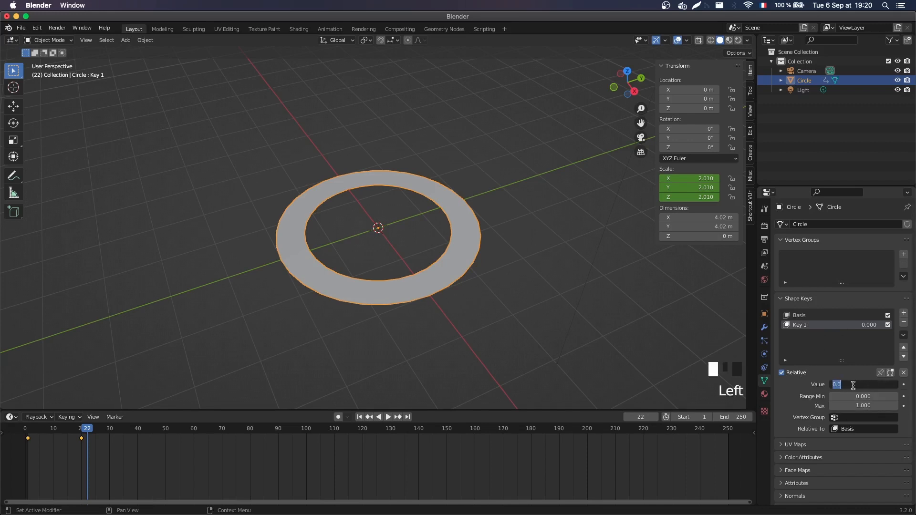
type("1.000")
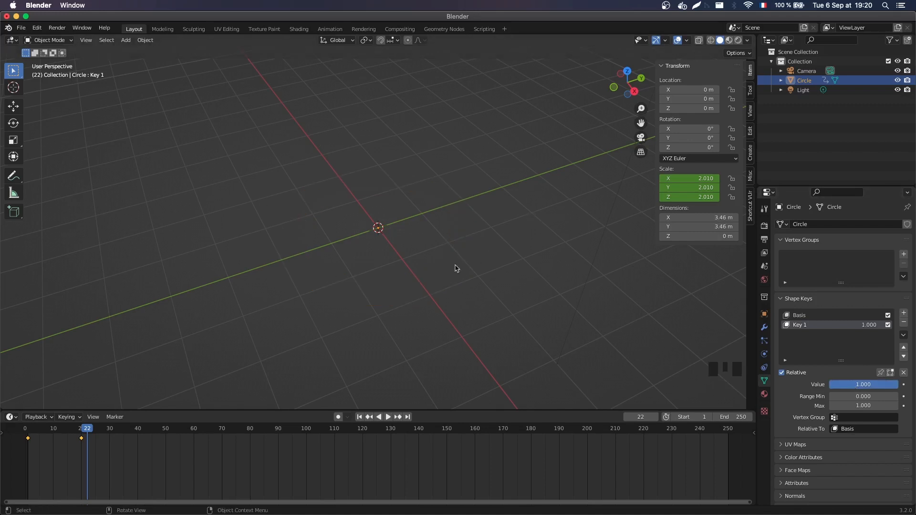
mouse_move(328, 288)
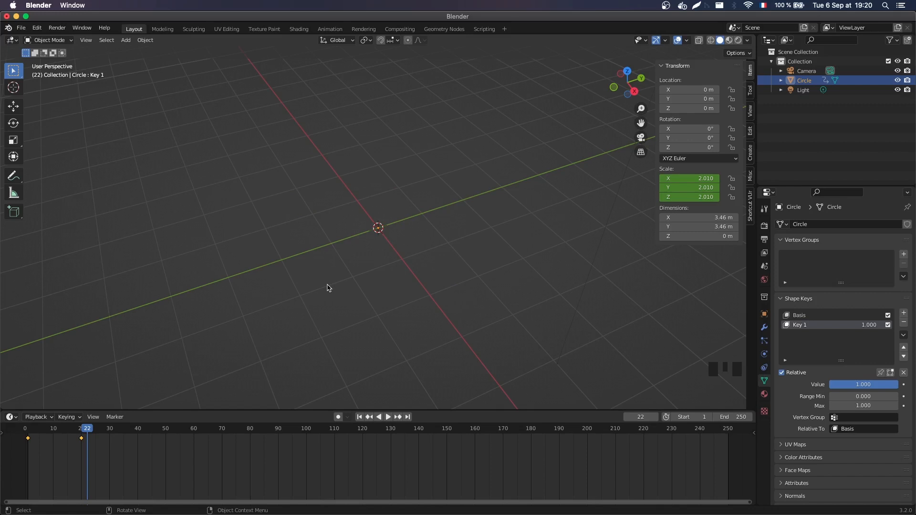
mouse_move(605, 264)
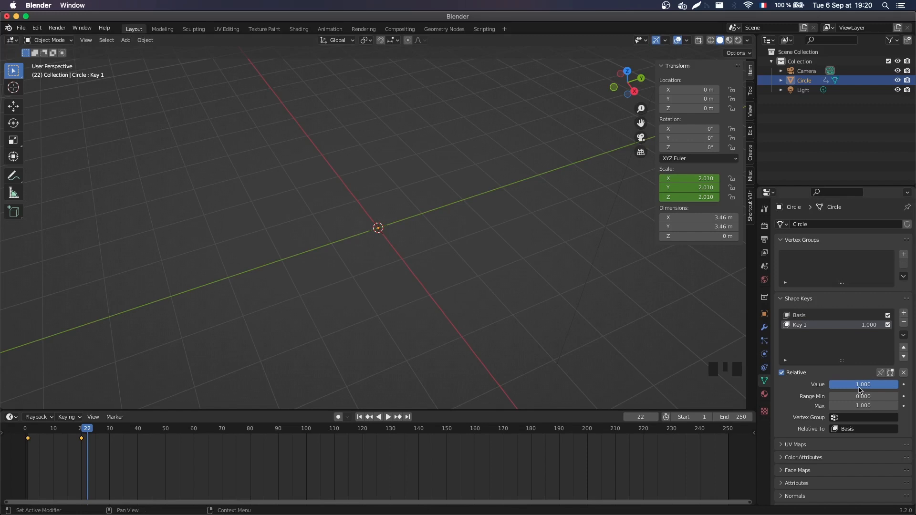
double_click(863, 385)
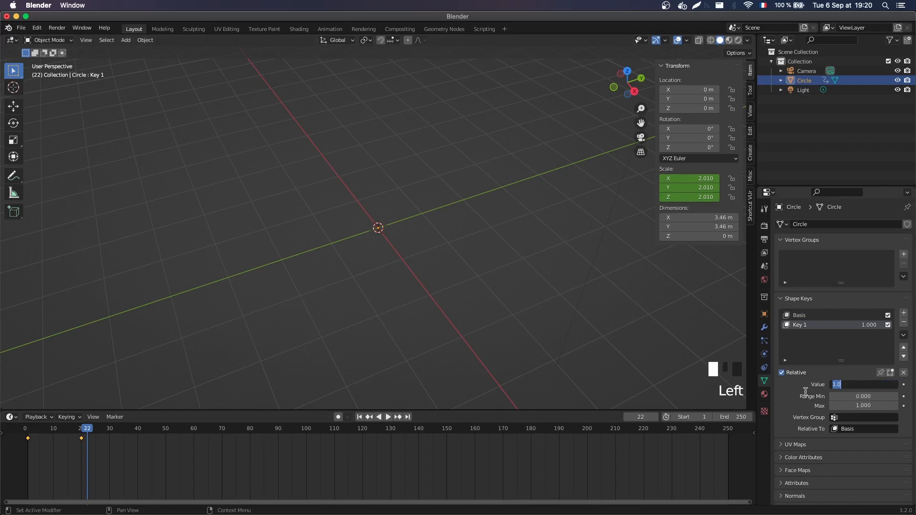
left_click_drag(860, 384, 842, 385)
type("0.500")
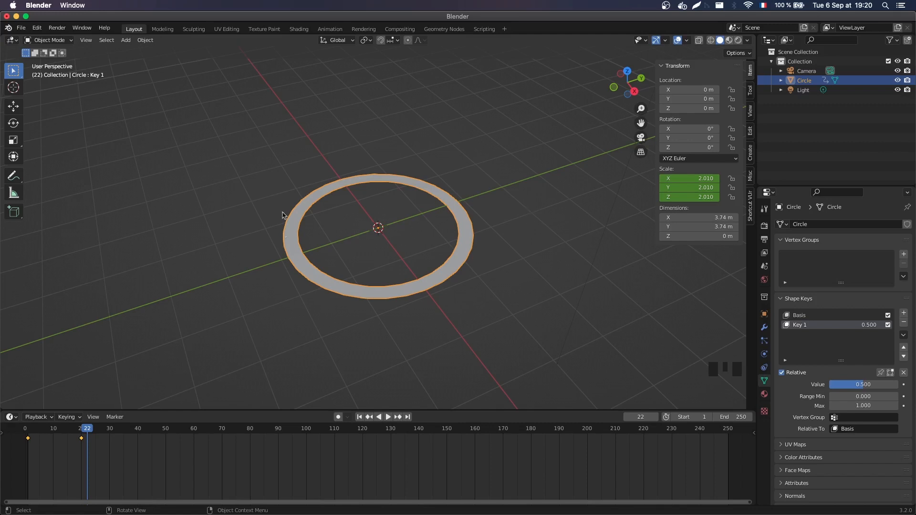
mouse_move(408, 278)
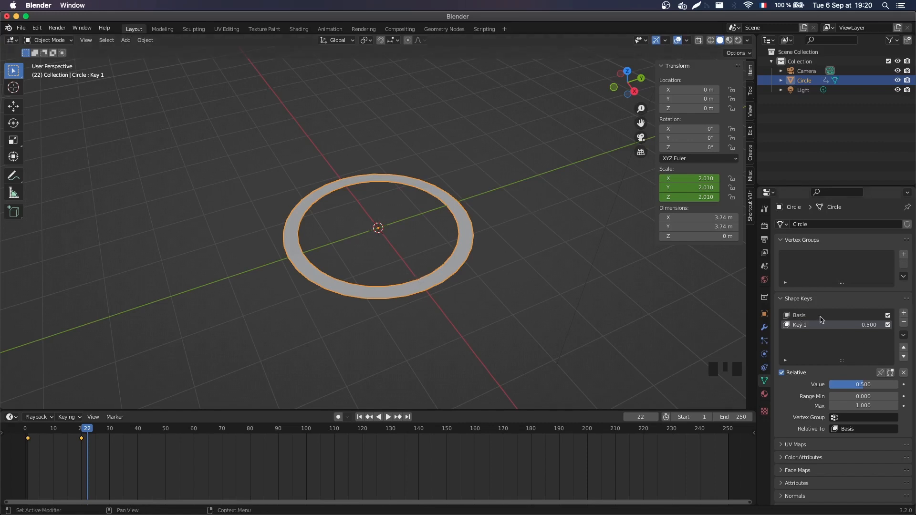
mouse_move(820, 319)
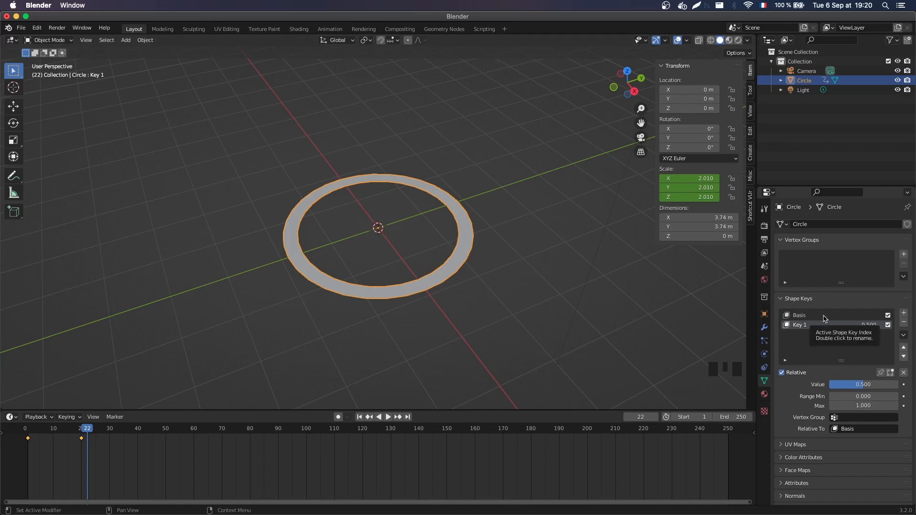
mouse_move(800, 327)
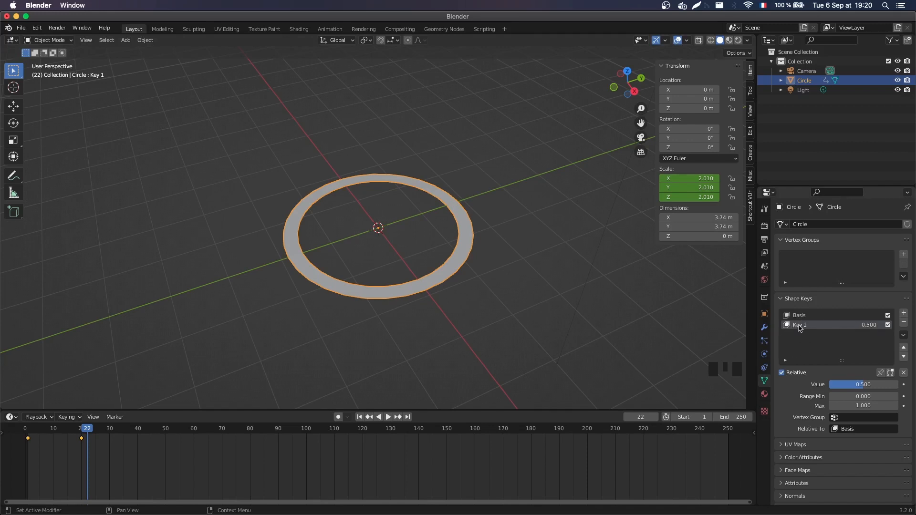
mouse_move(832, 328)
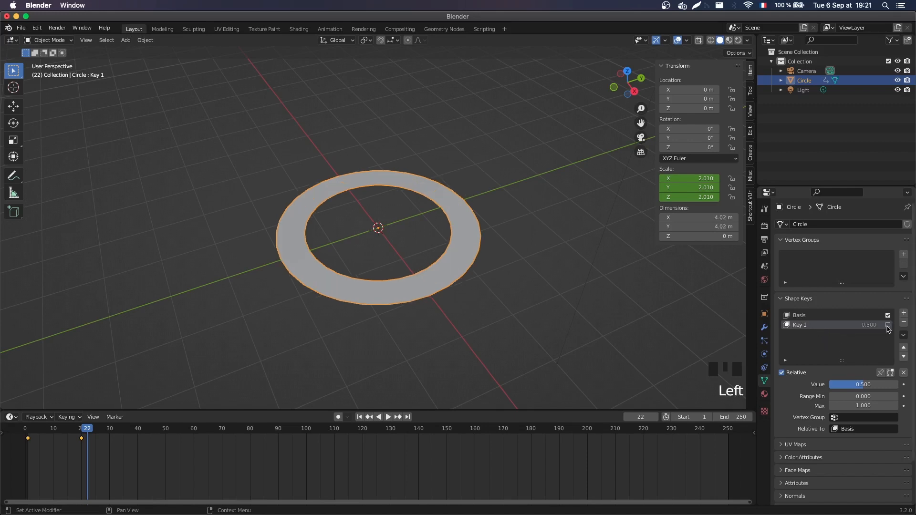
Re-enable Key 1 and push its Value to full so the ring's band vanishes entirely
left_click(888, 325)
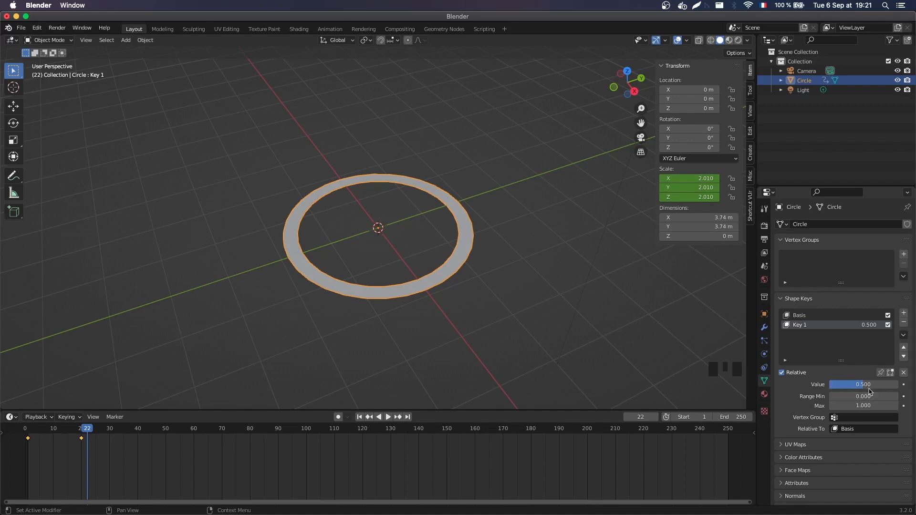
left_click_drag(870, 385, 862, 385)
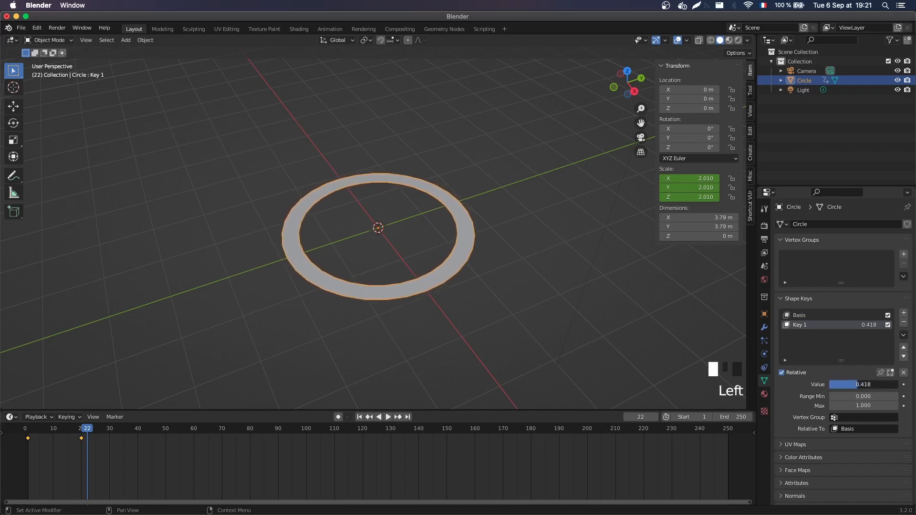
left_click_drag(859, 385, 836, 384)
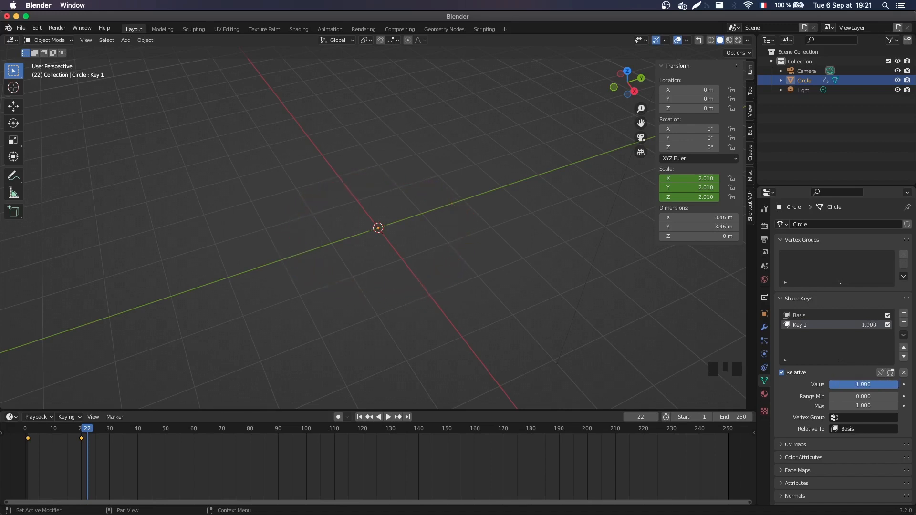
left_click_drag(865, 384, 837, 384)
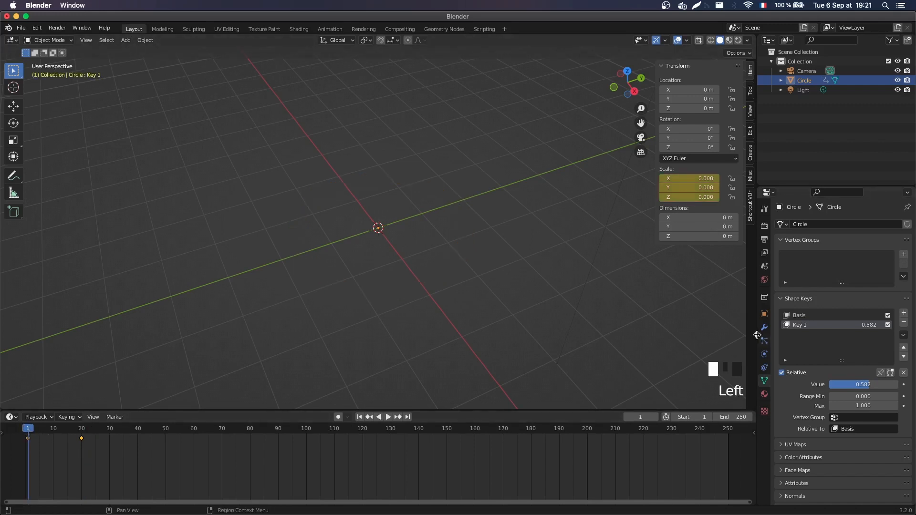
Keyframe Key 1's Value at 0 on frame 1, then edit its Value on frame 20
double_click(863, 385)
type("0.000")
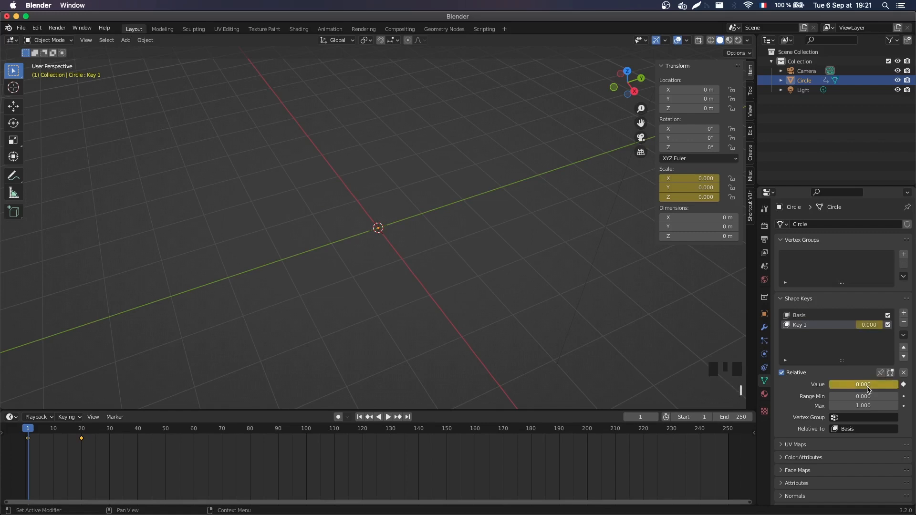
mouse_move(838, 376)
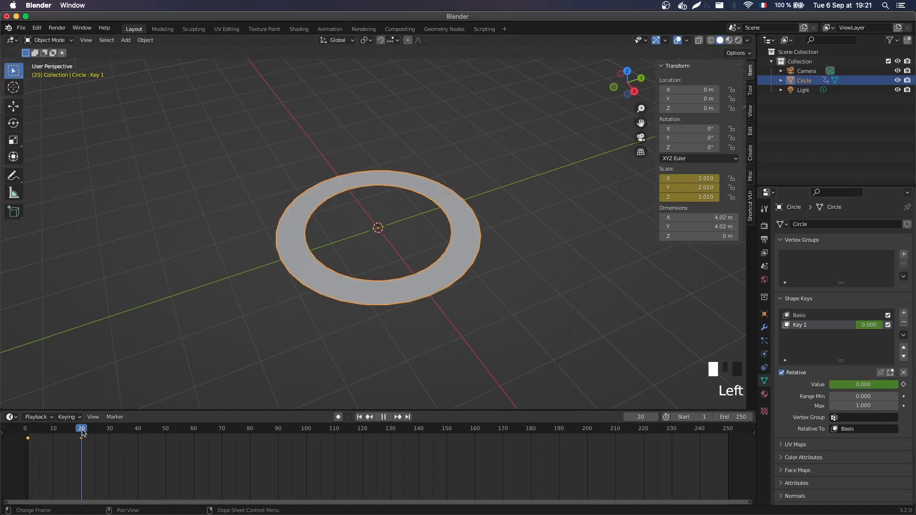
left_click(384, 417)
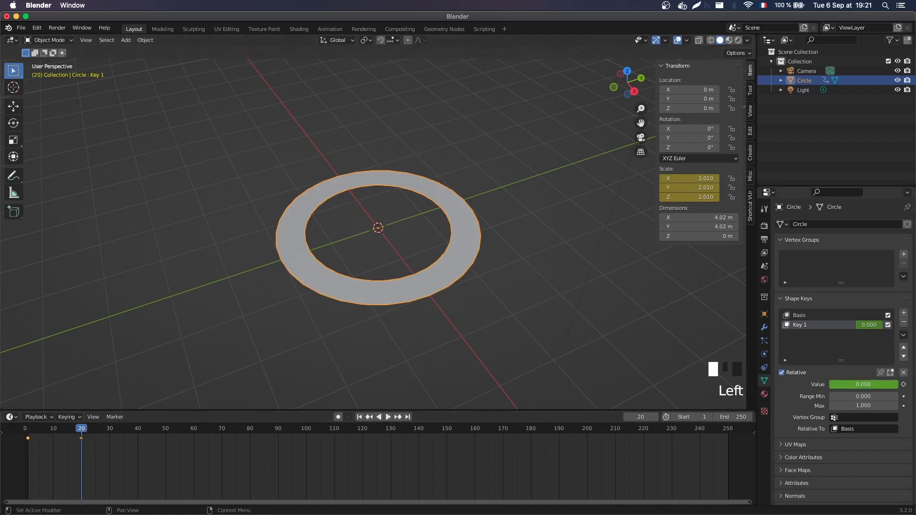
double_click(863, 385)
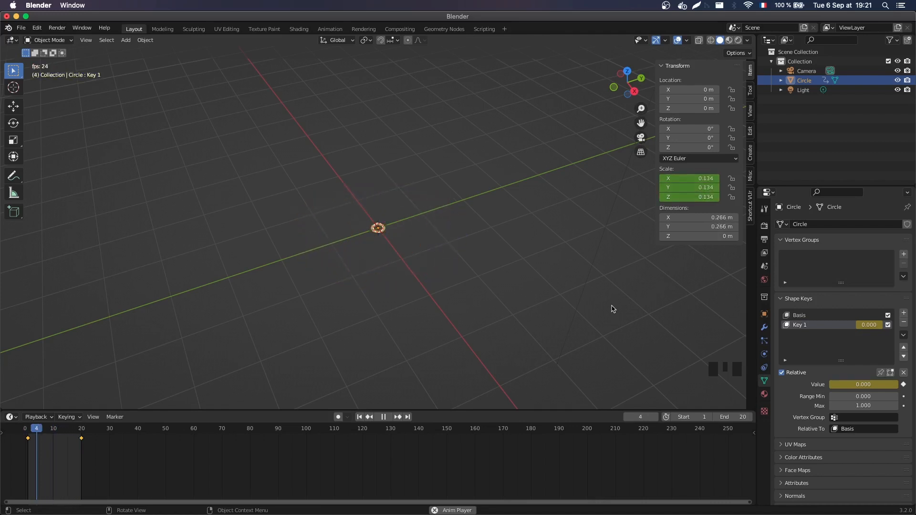
End the animation at frame 20 and play it so the ring grows outward from nothing
left_click(58, 429)
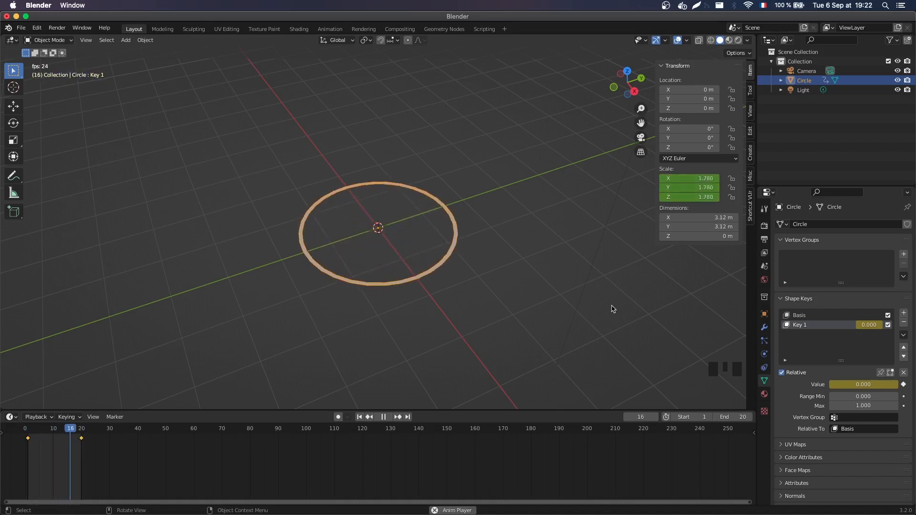
left_click(33, 428)
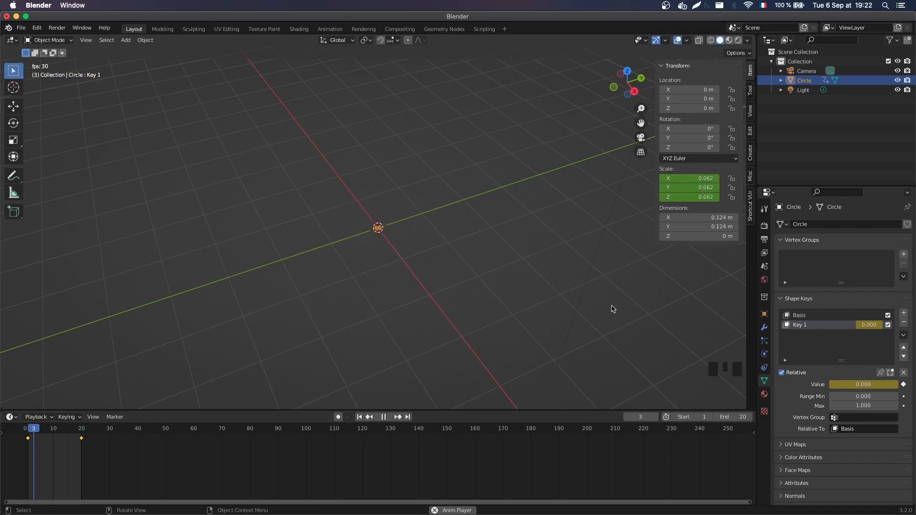